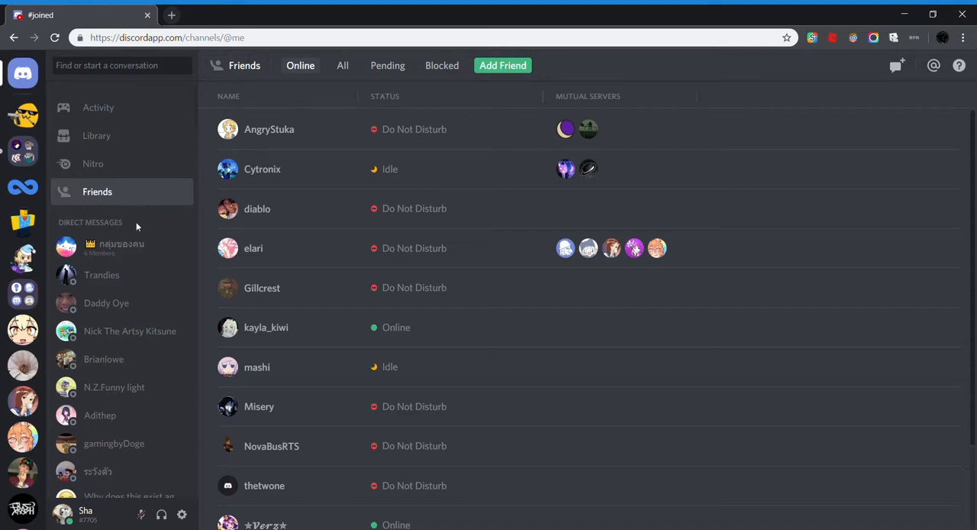
mouse_move(140, 205)
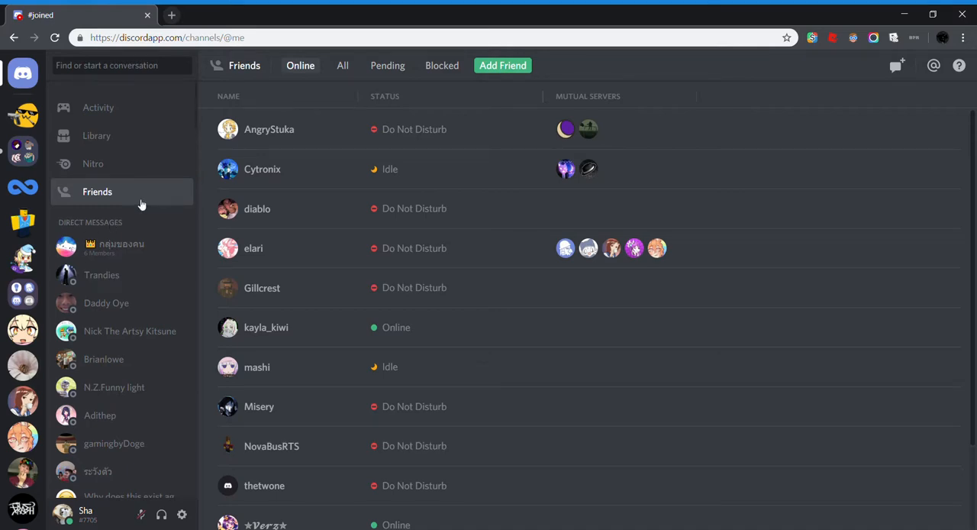
mouse_move(74, 224)
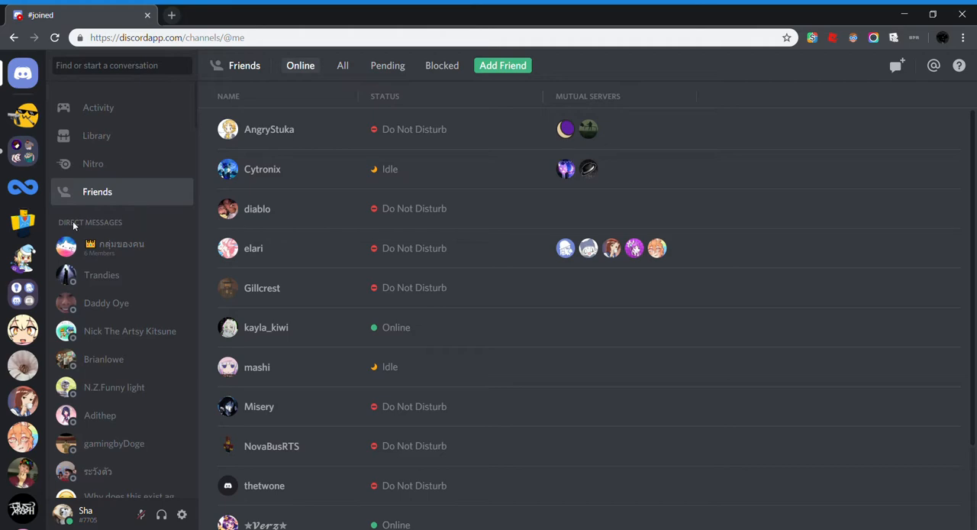
mouse_move(107, 217)
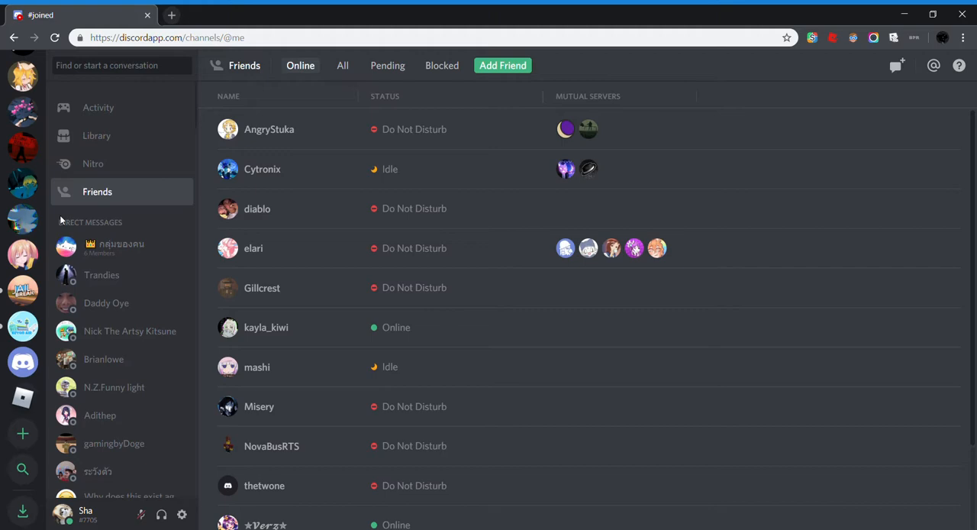
- View and close your own profile card from the member list, then bring up the status menu
click(65, 514)
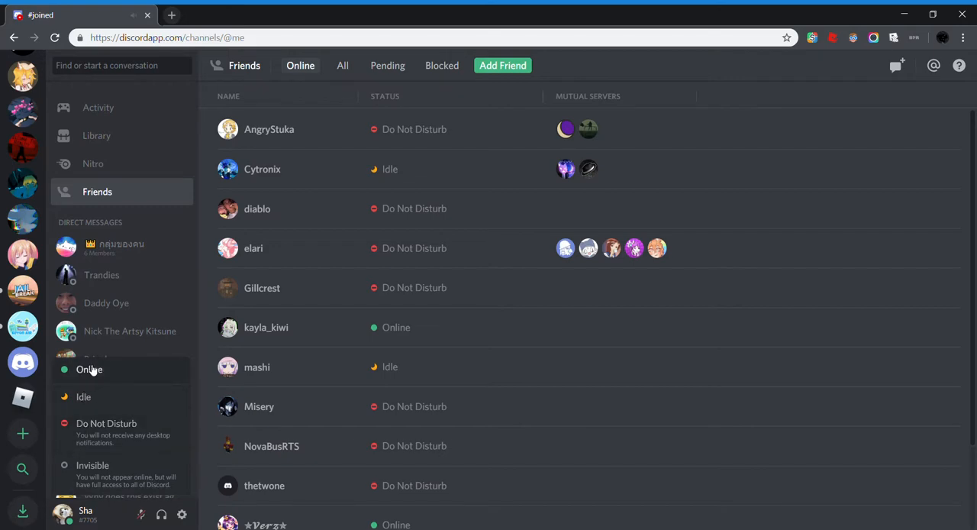
mouse_move(107, 428)
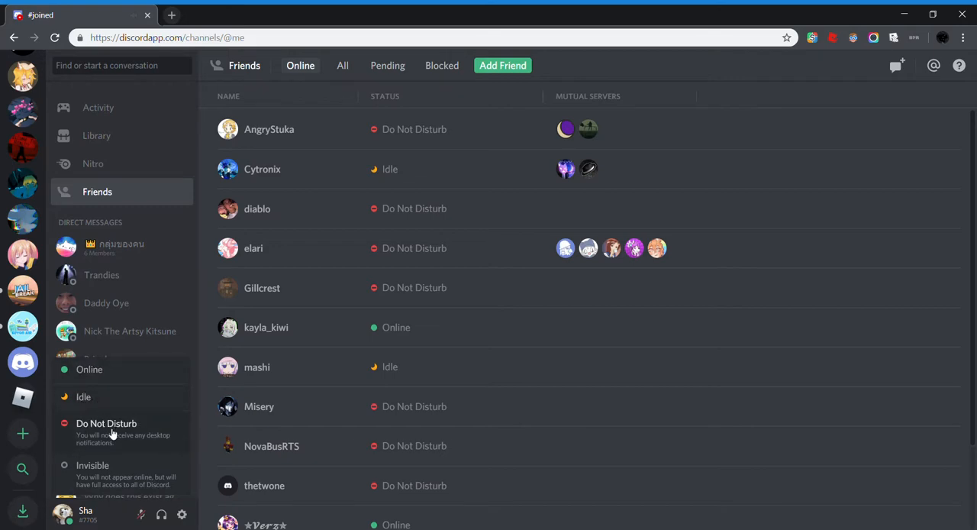
mouse_move(125, 474)
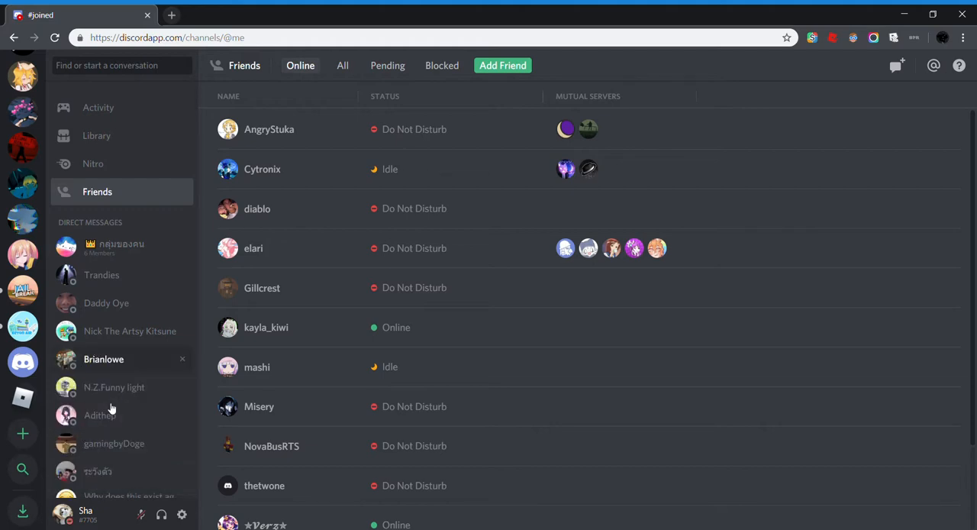
mouse_move(69, 284)
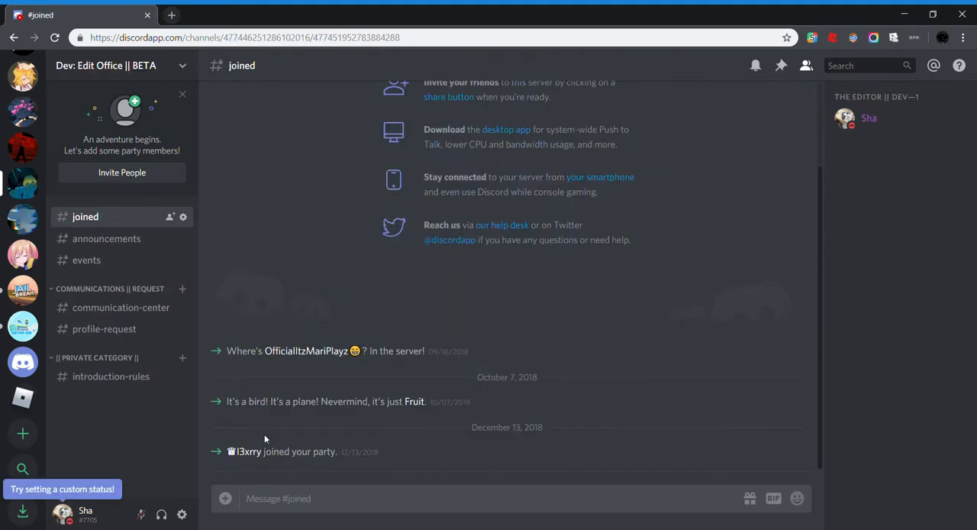
mouse_move(104, 504)
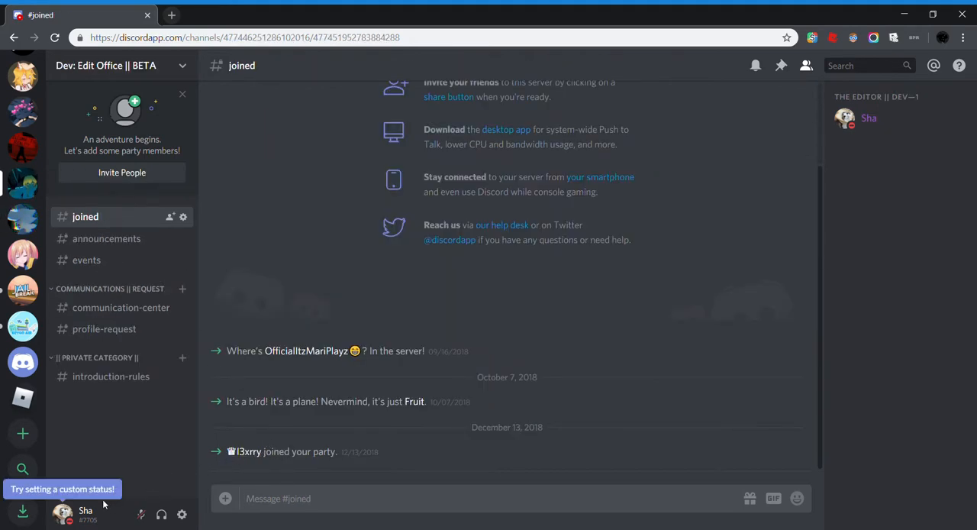
mouse_move(299, 480)
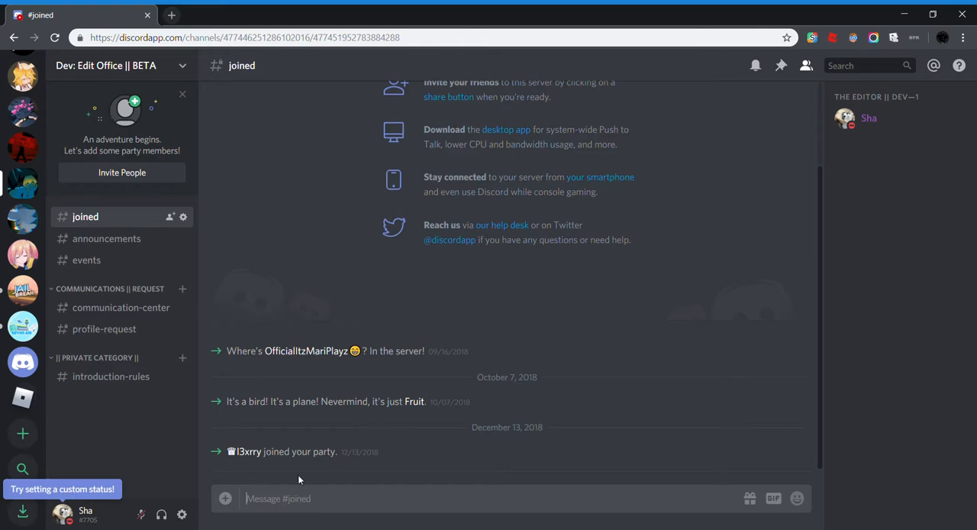
click(869, 117)
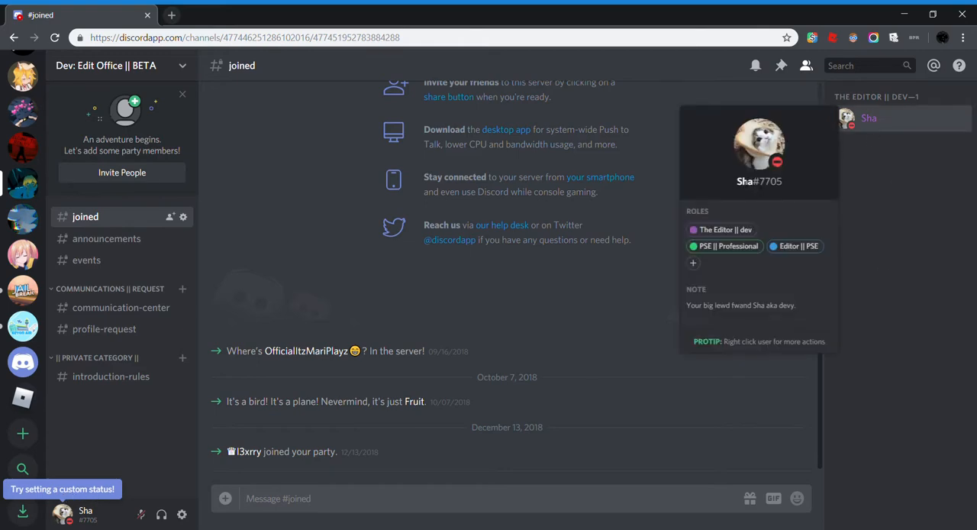
click(146, 450)
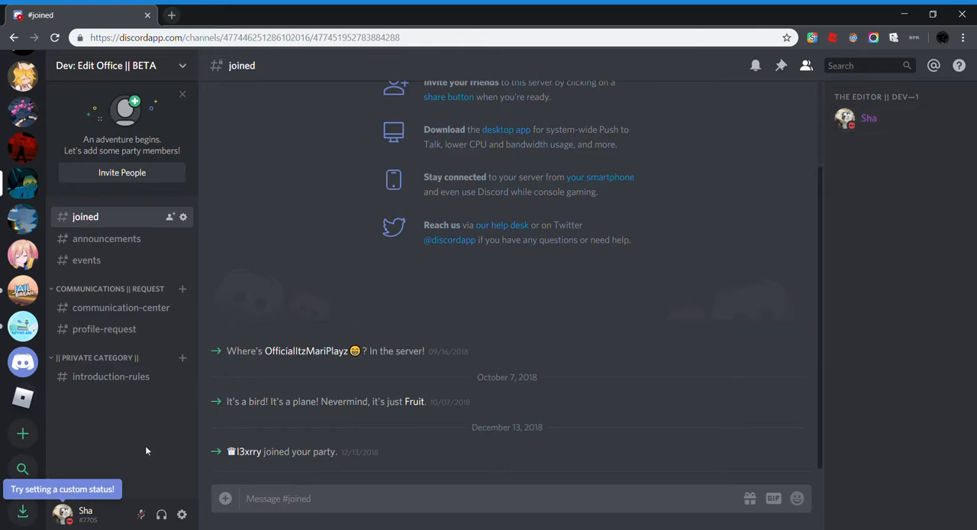
click(64, 513)
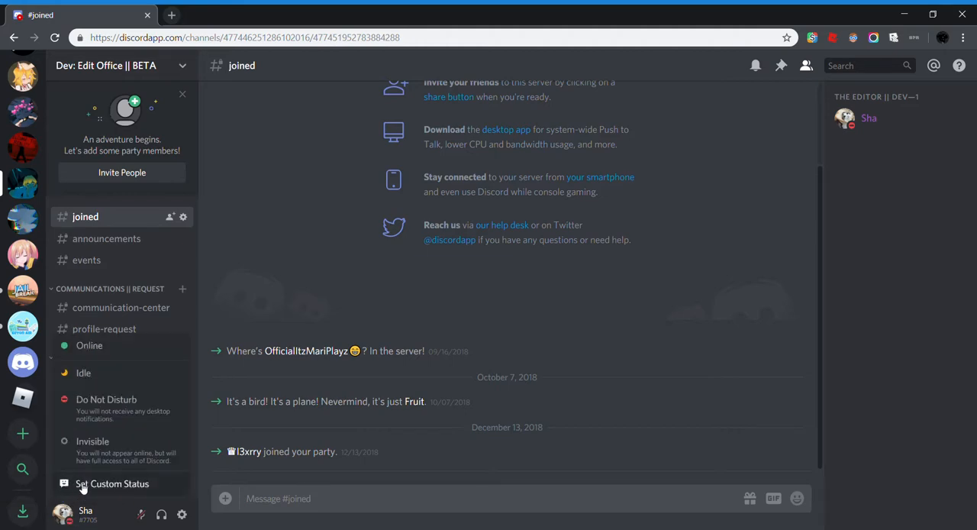
mouse_move(107, 495)
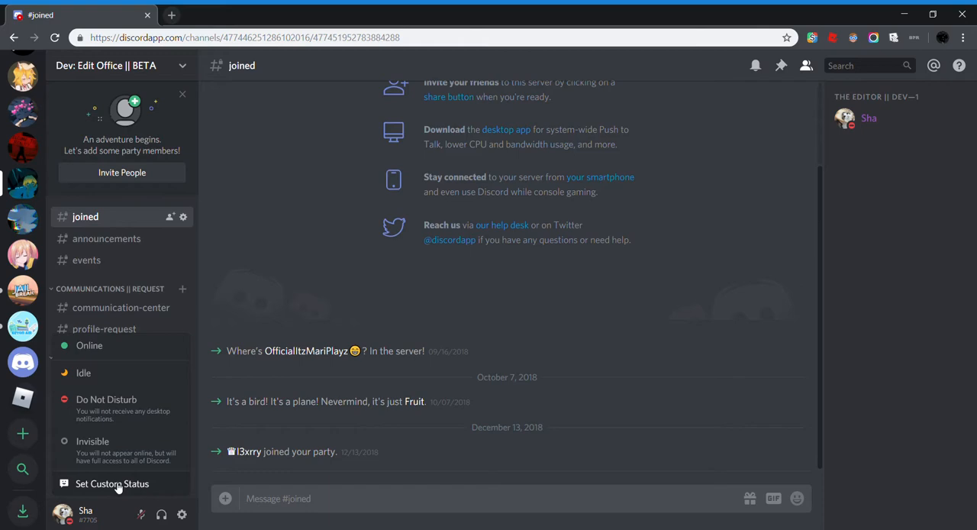
- Save the custom status 'Using Discord' with clear-after left on Don't clear
click(113, 482)
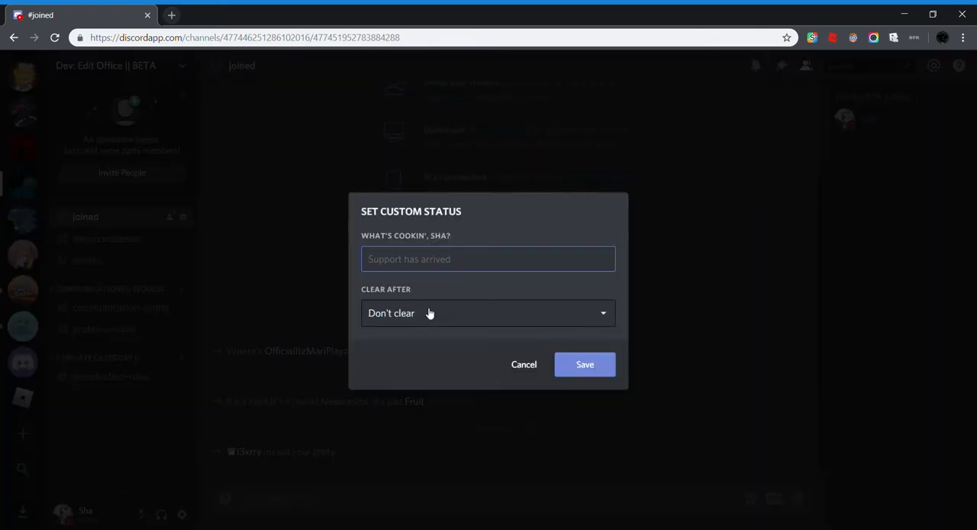
click(489, 313)
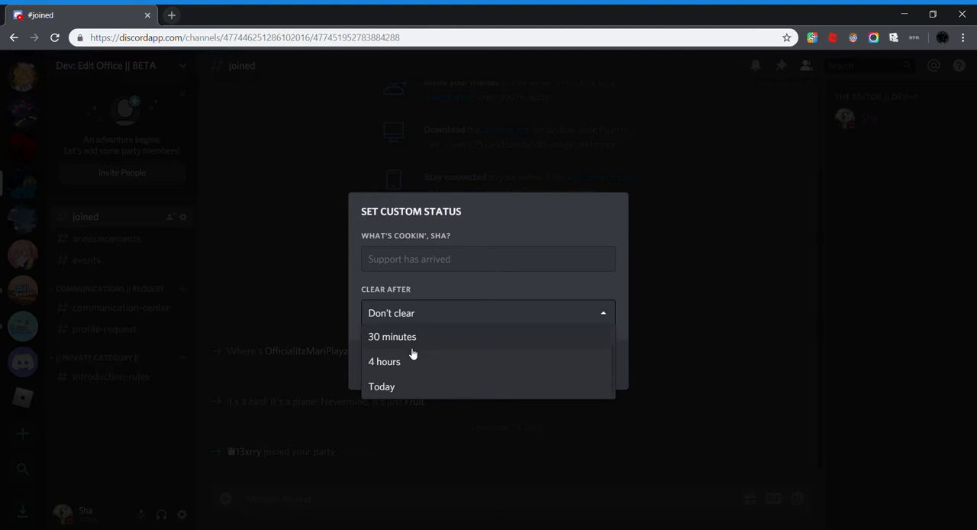
click(488, 312)
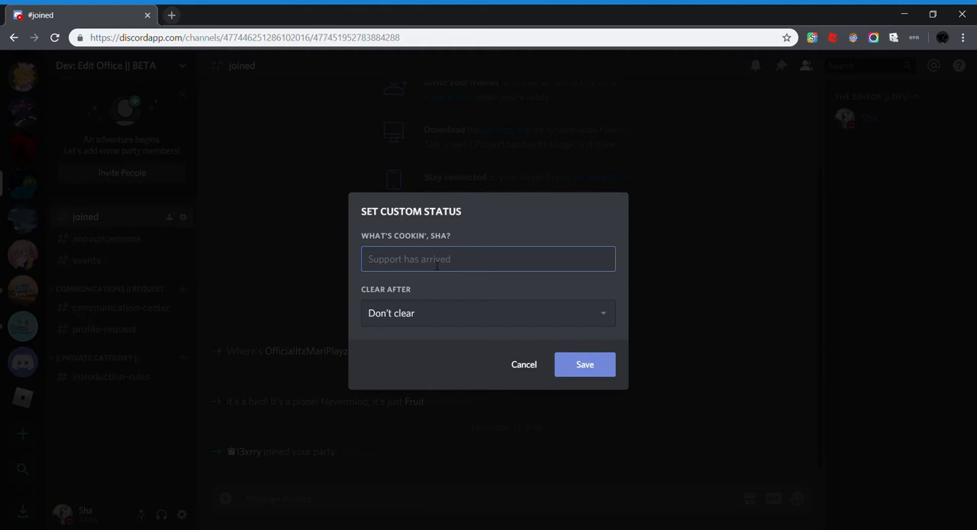
text(Using Dis)
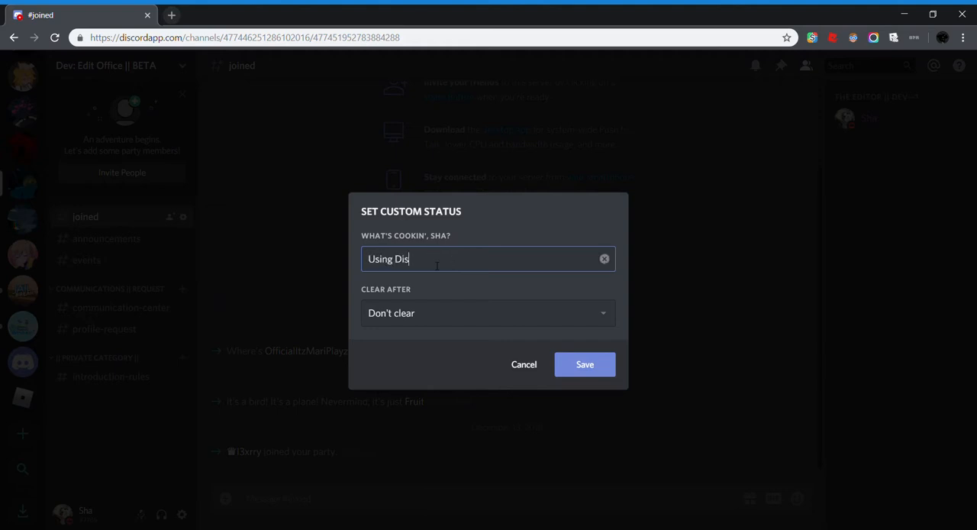
click(585, 363)
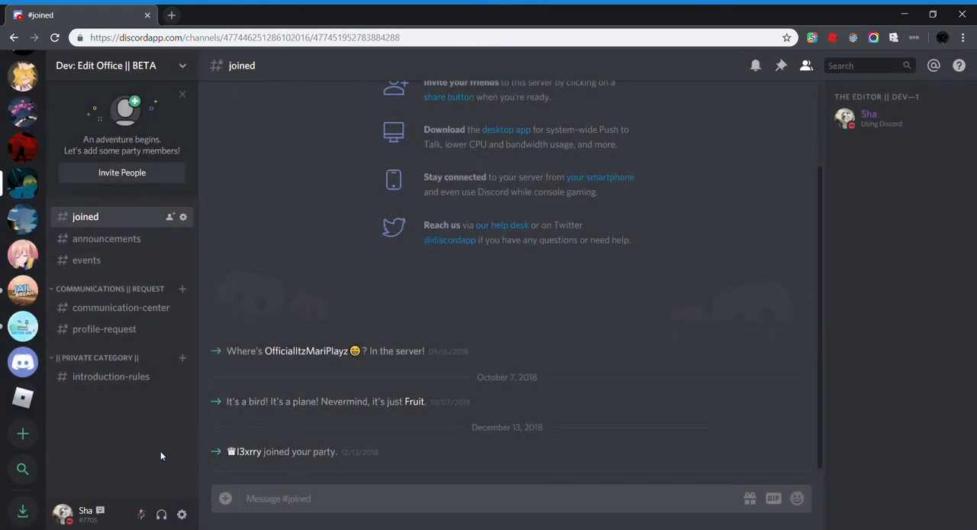
mouse_move(97, 512)
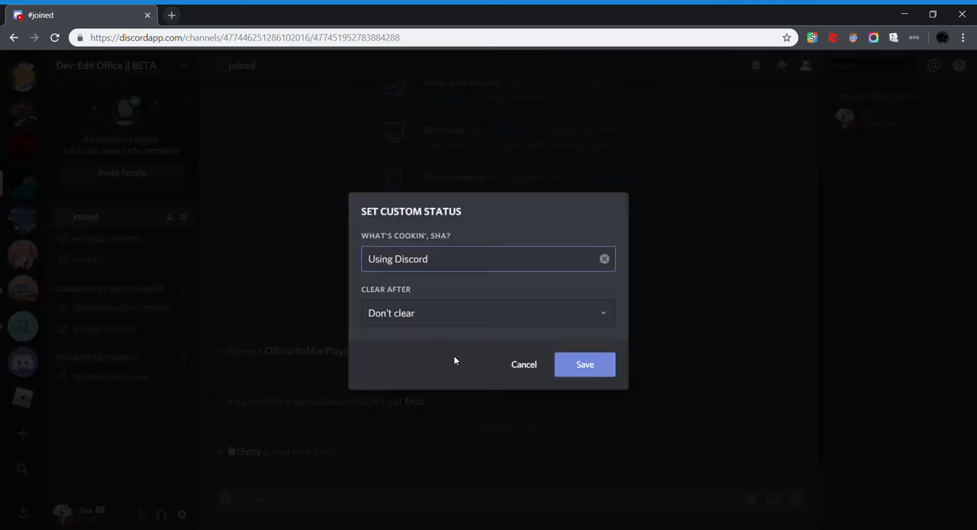
- Cancel the editor and confirm the full profile shows 'Using Discord' under the username
click(583, 364)
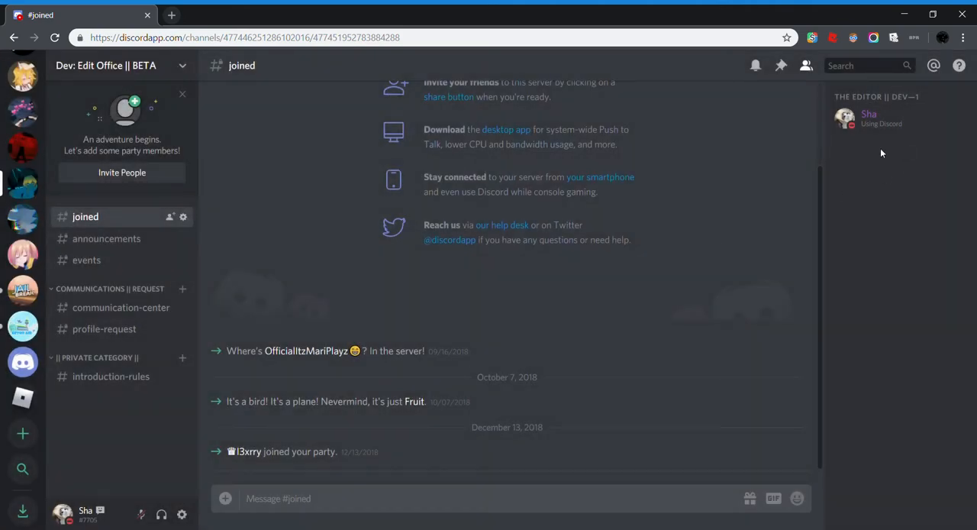
mouse_move(883, 119)
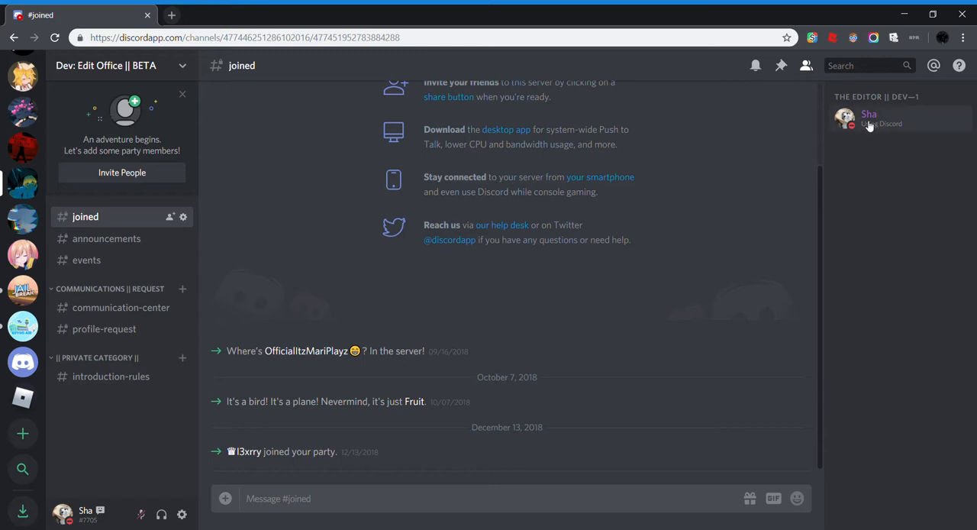
mouse_move(897, 135)
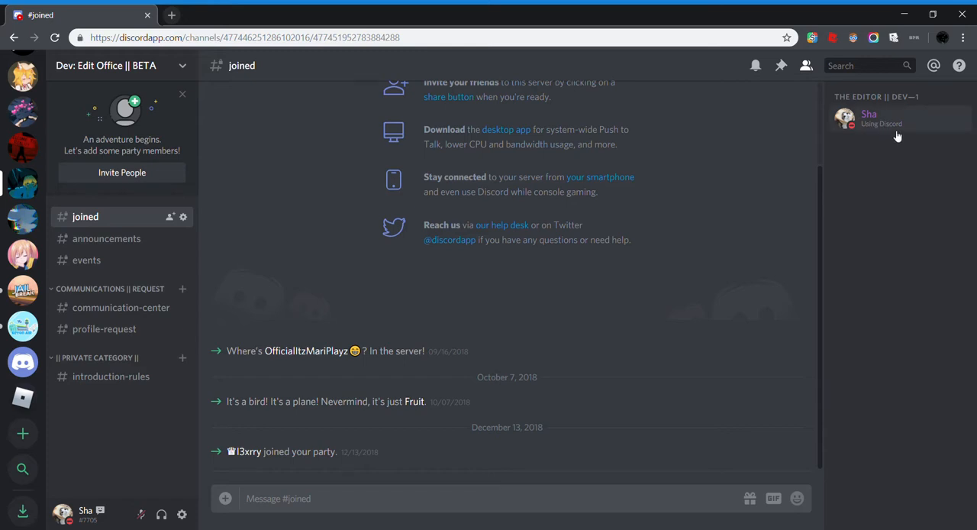
click(869, 119)
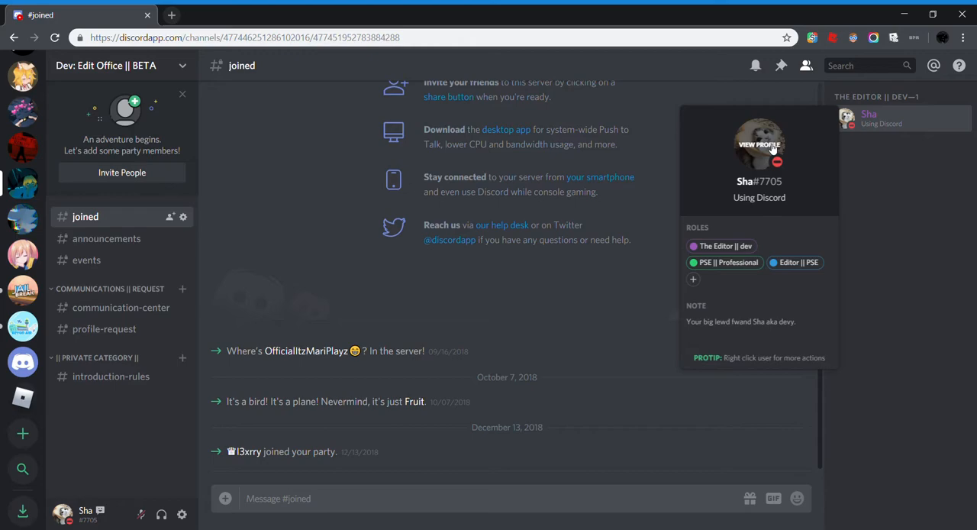
click(759, 143)
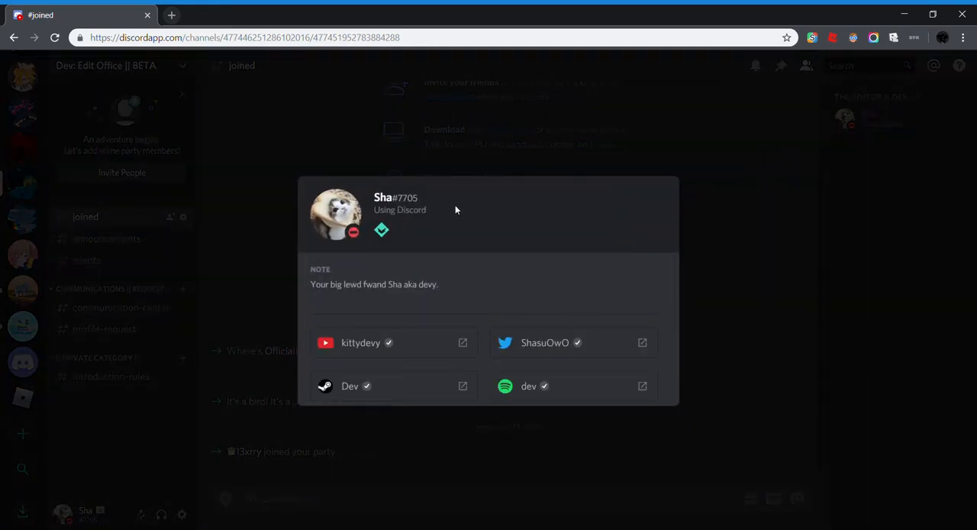
click(535, 284)
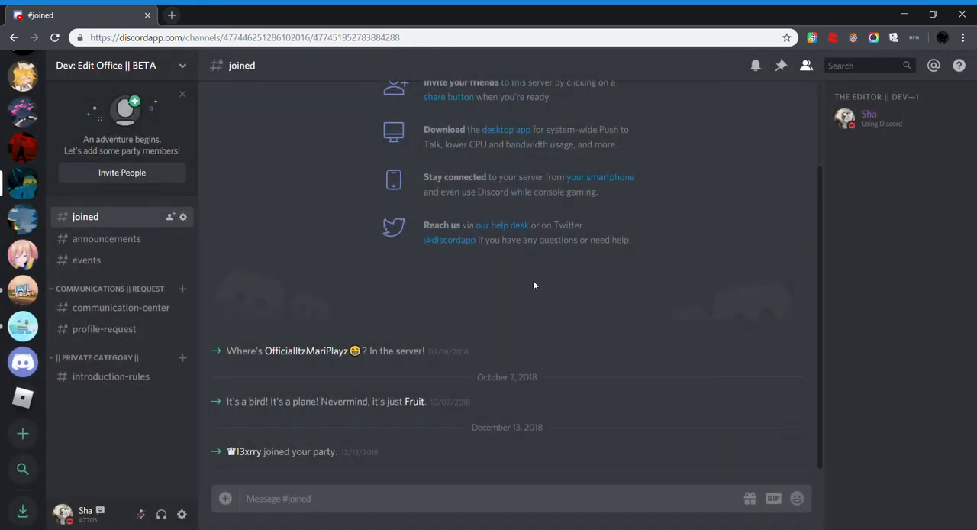
click(86, 512)
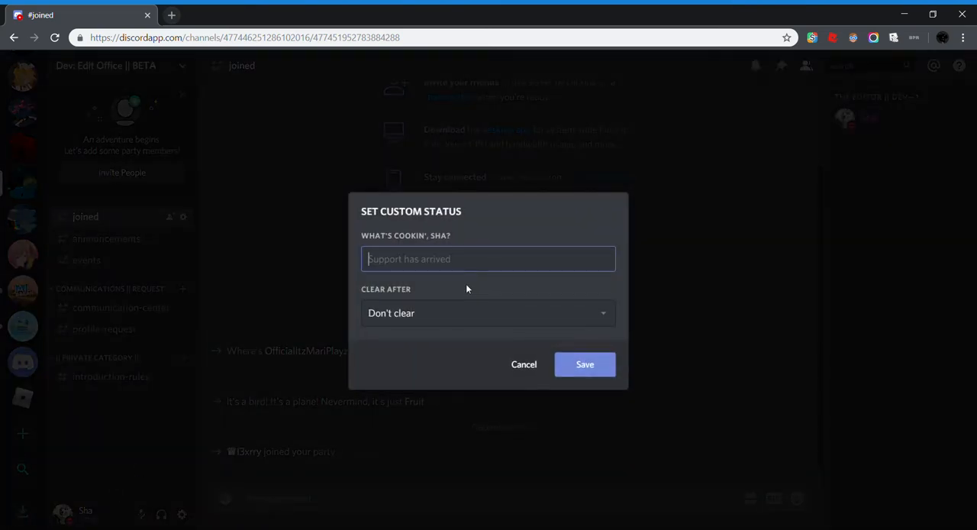
- Save an empty custom status so nothing shows under the username
click(489, 313)
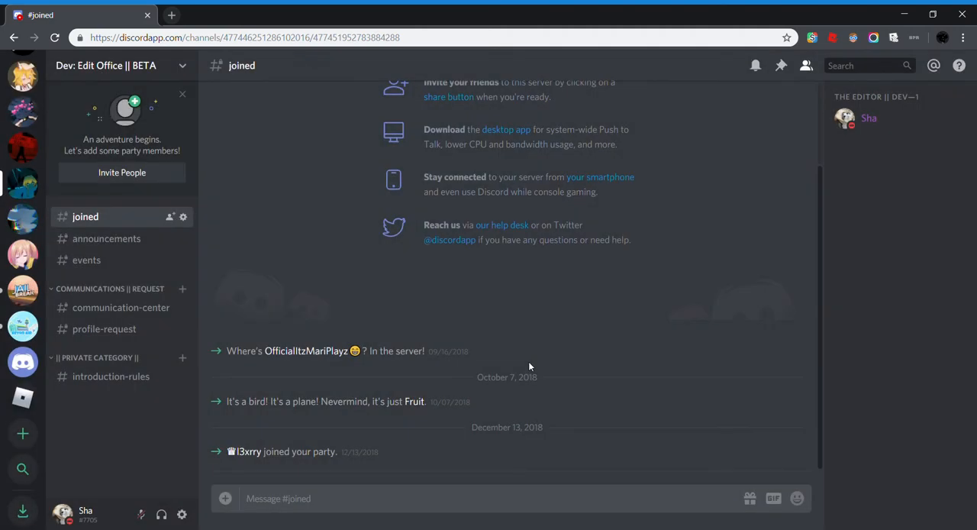
mouse_move(232, 332)
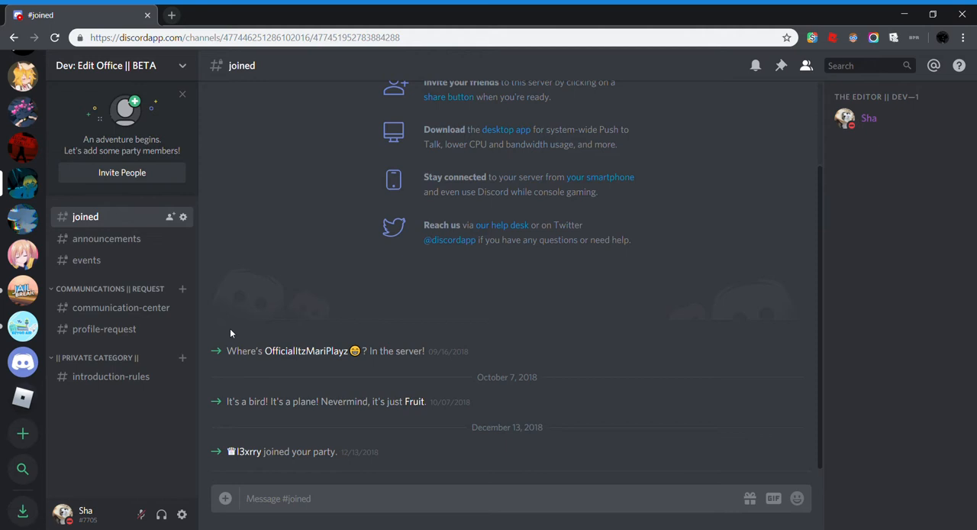
mouse_move(150, 490)
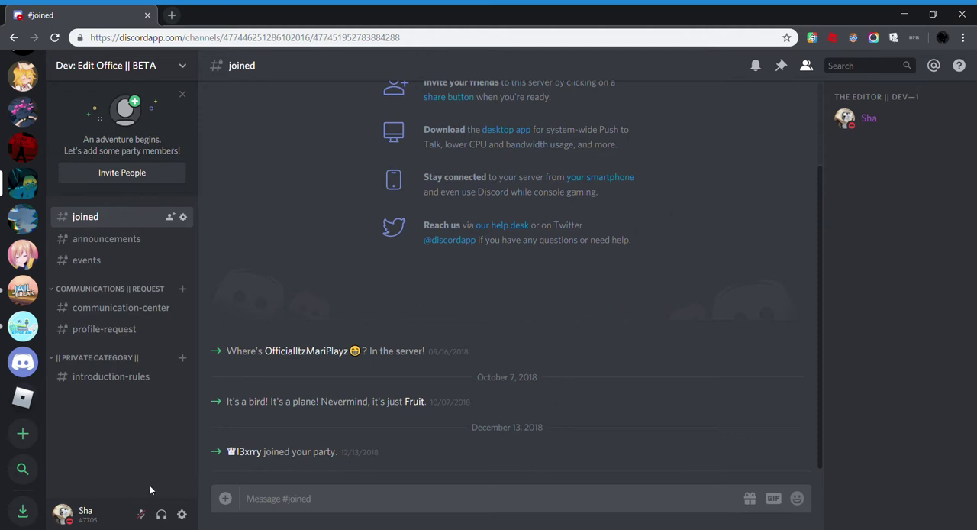
mouse_move(470, 410)
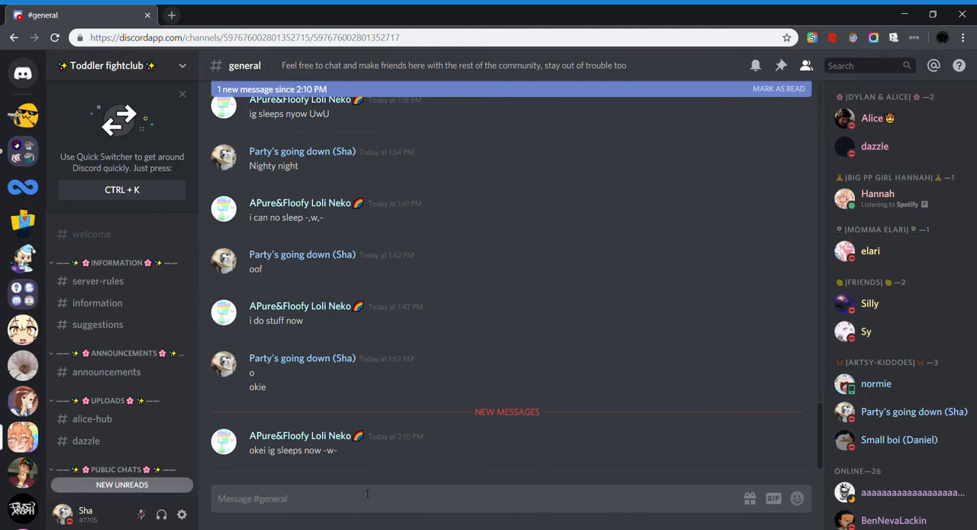
scroll(down, 3)
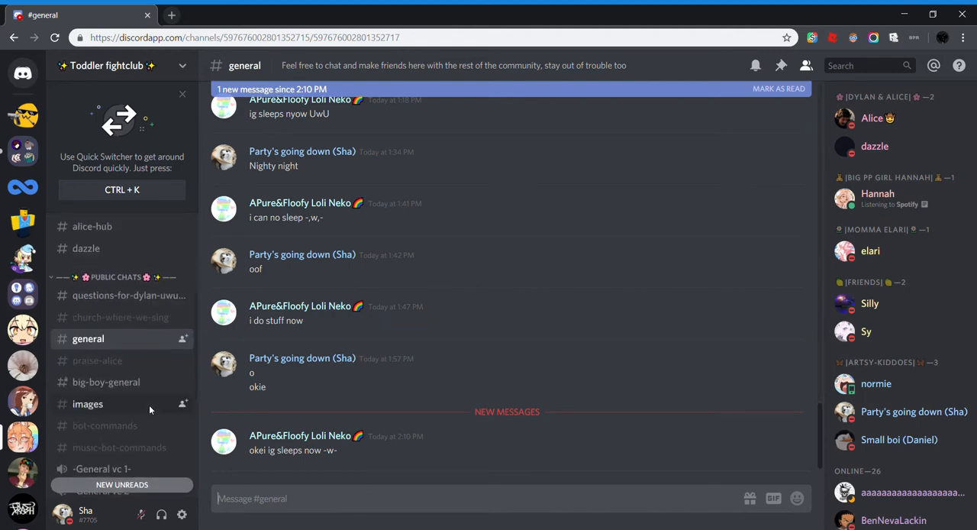
scroll(down, 3)
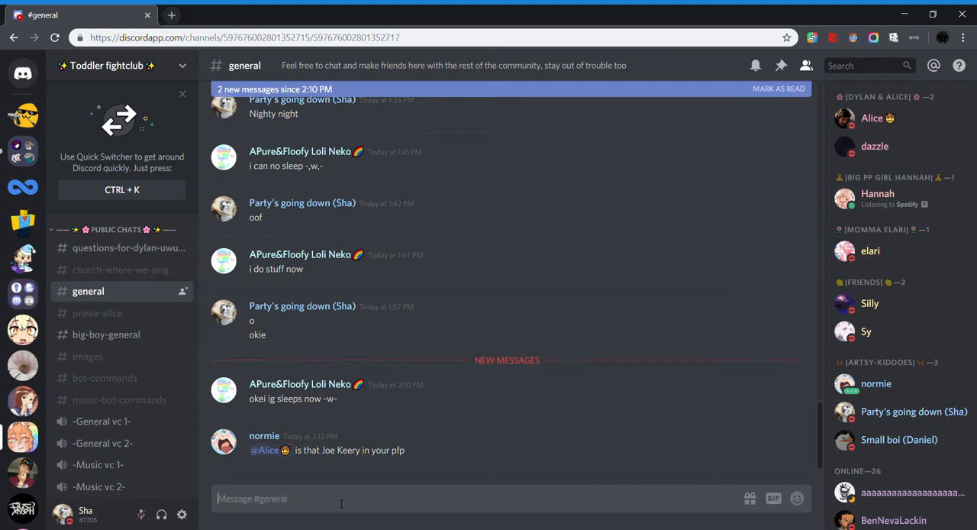
mouse_move(492, 453)
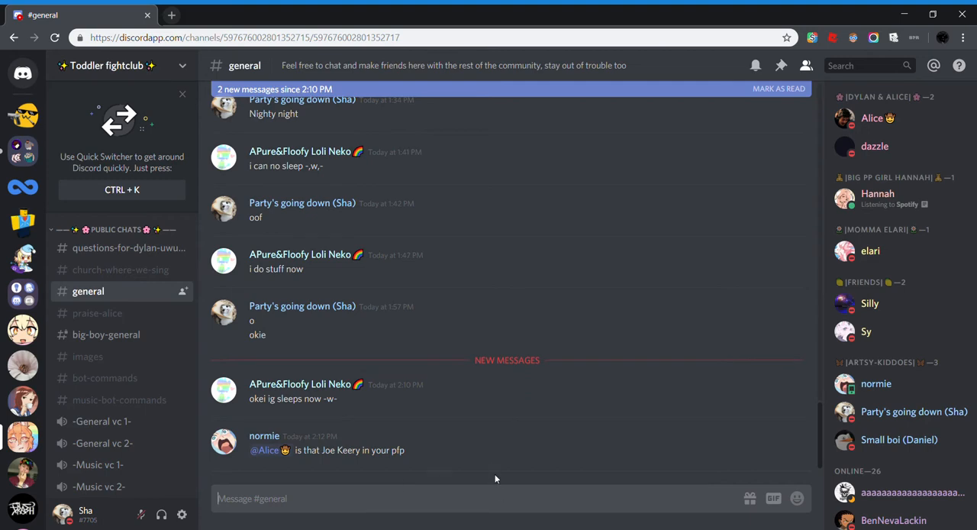
mouse_move(583, 377)
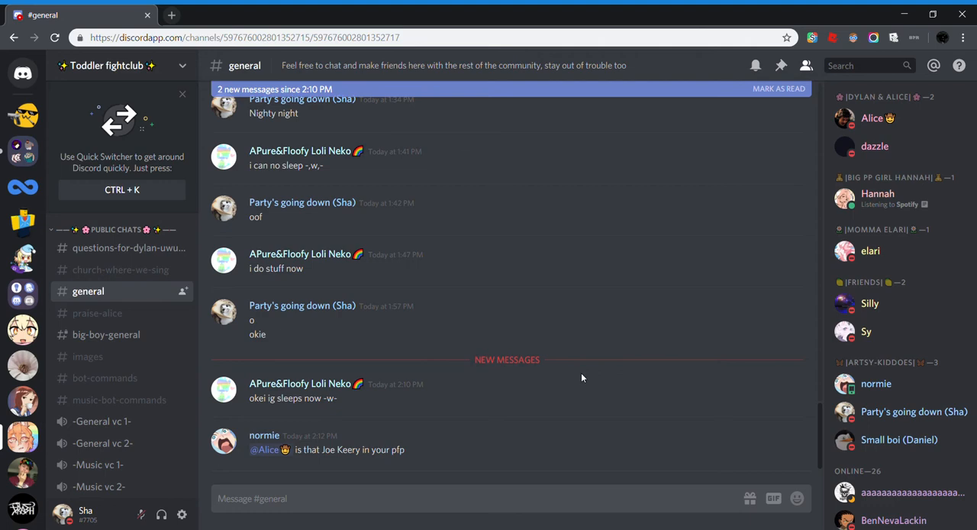
mouse_move(919, 95)
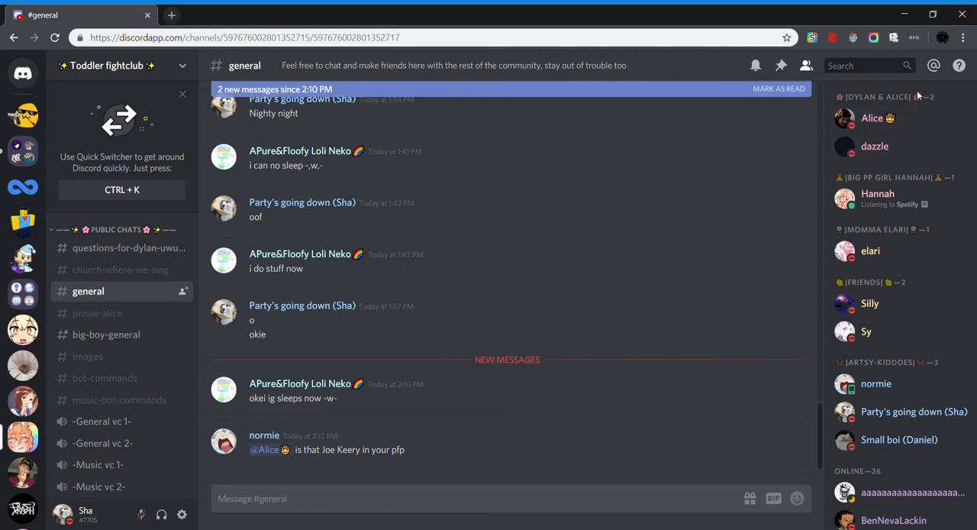